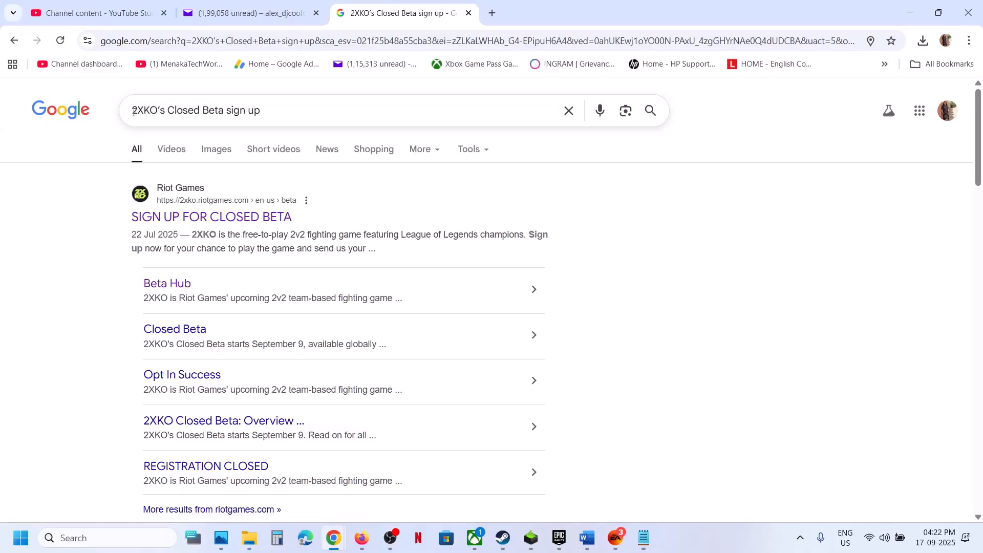
Step: Follow the 'SIGN UP FOR CLOSED BETA' result to the 2xko.riotgames.com sign-up page
left_click(271, 112)
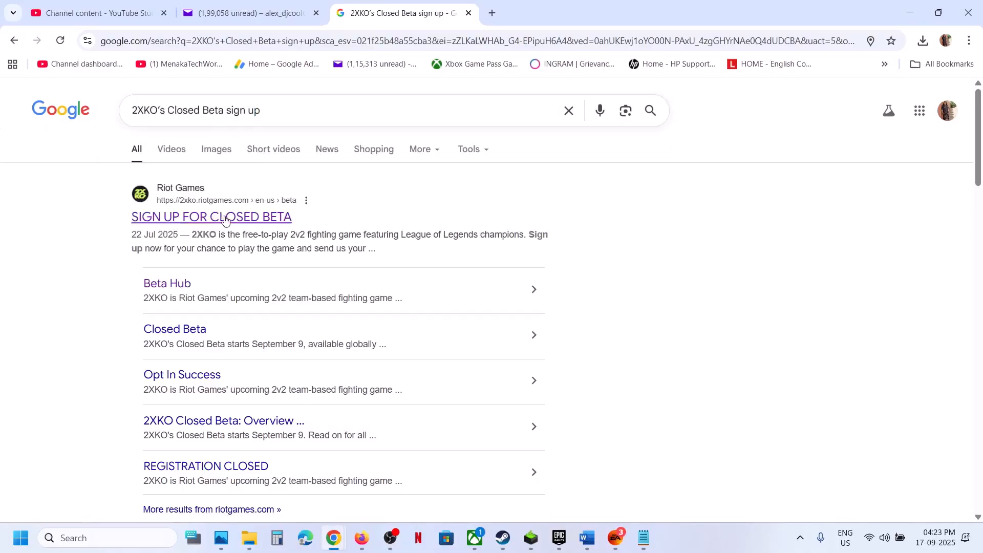
left_click(211, 217)
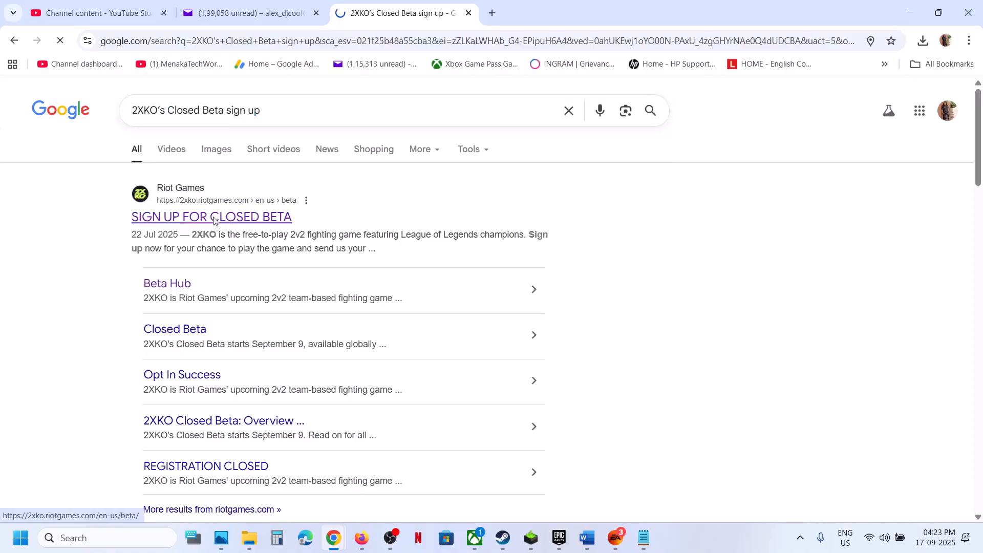
left_click(210, 217)
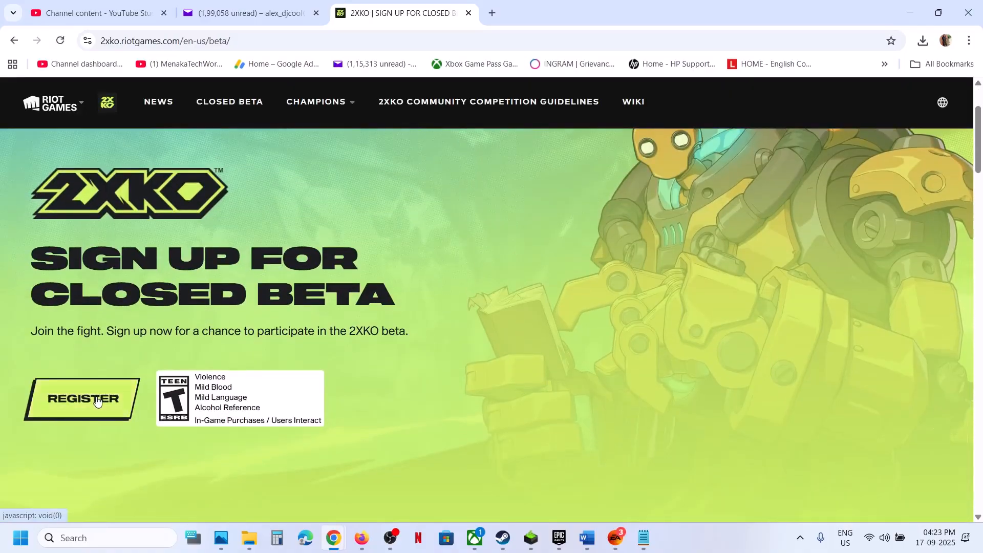
Step: Begin Closed Beta registration with REGISTER, reaching the sign-in-to-register prompt
left_click(83, 399)
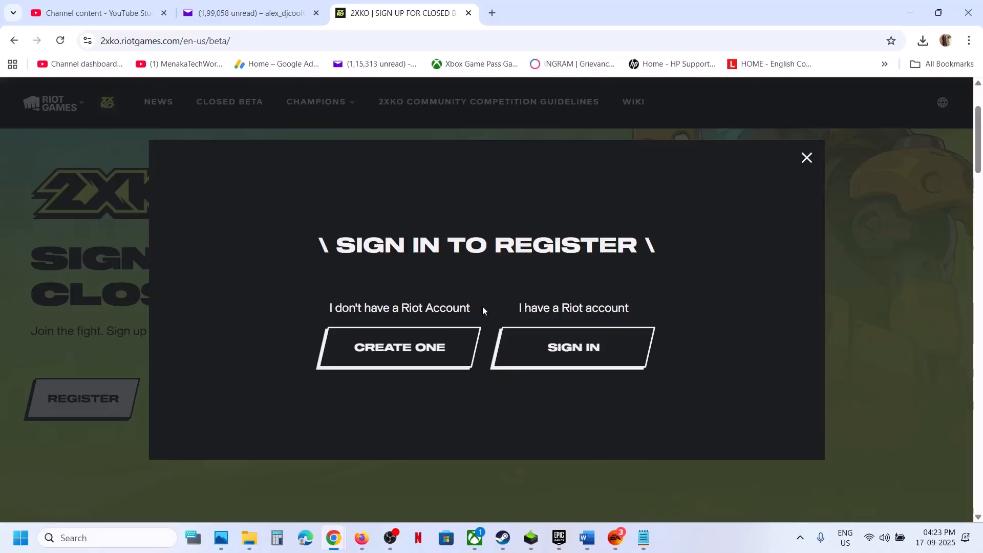
mouse_move(582, 357)
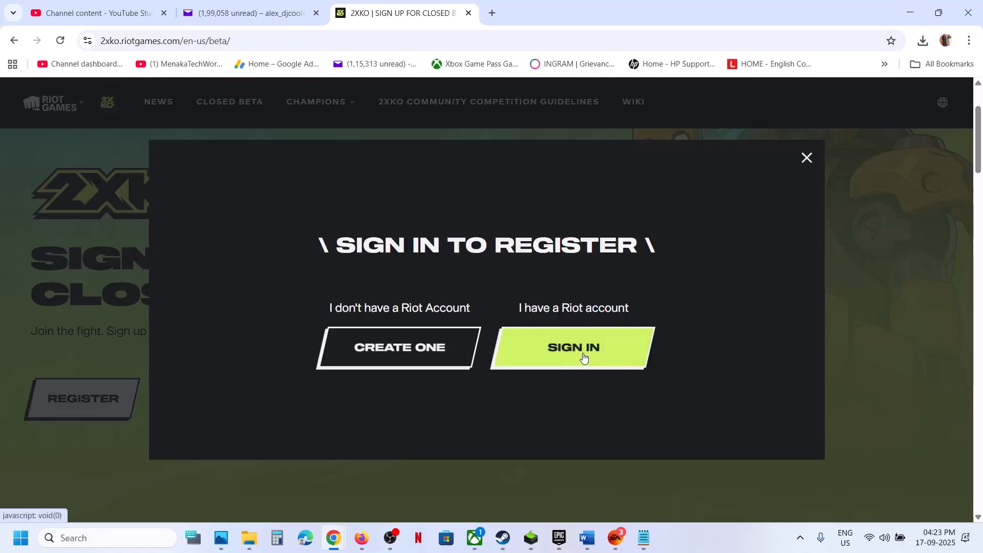
mouse_move(387, 351)
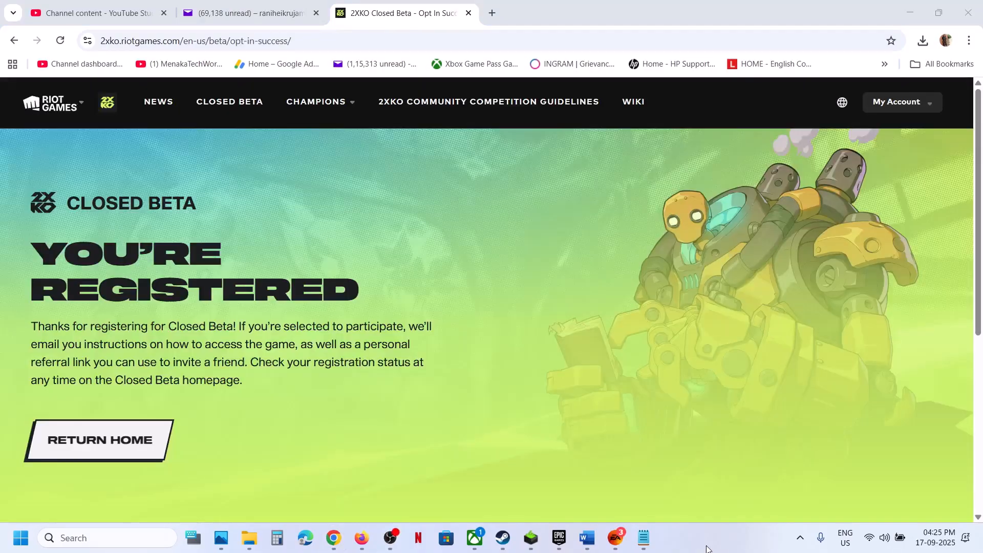
mouse_move(407, 270)
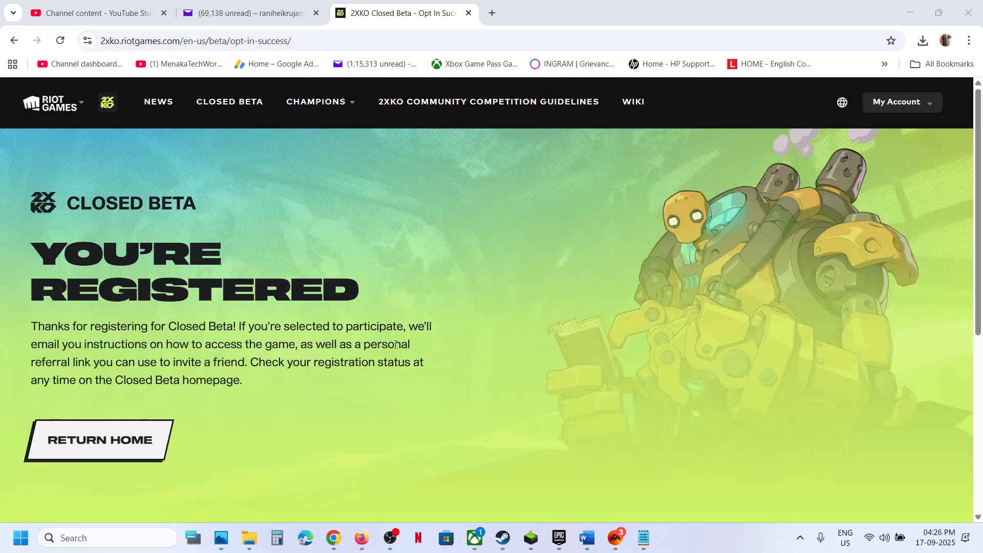
mouse_move(238, 377)
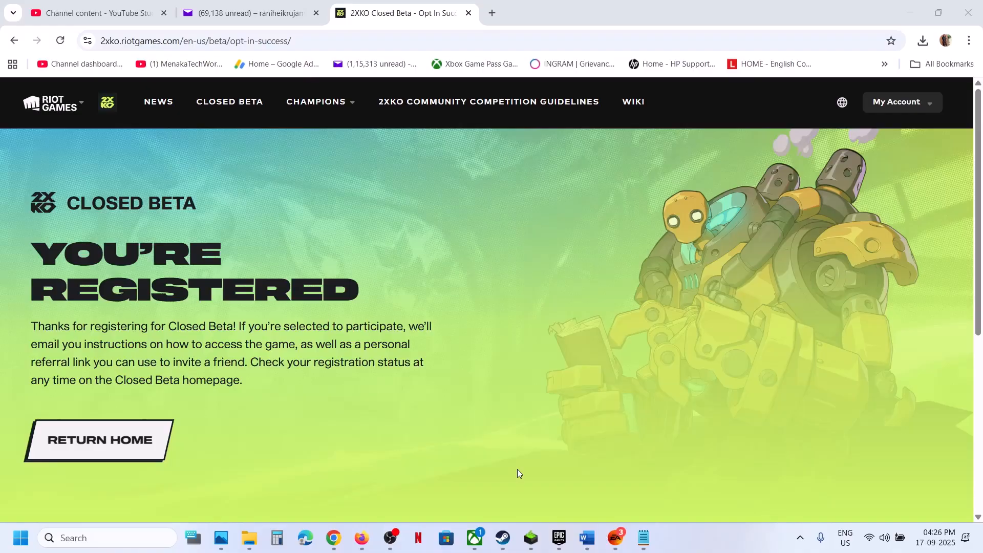
mouse_move(564, 405)
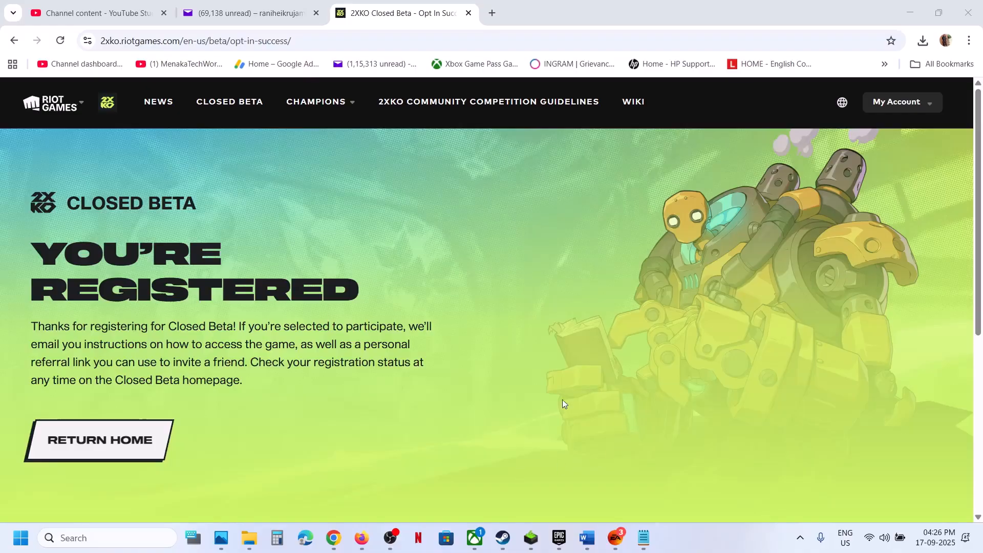
mouse_move(596, 415)
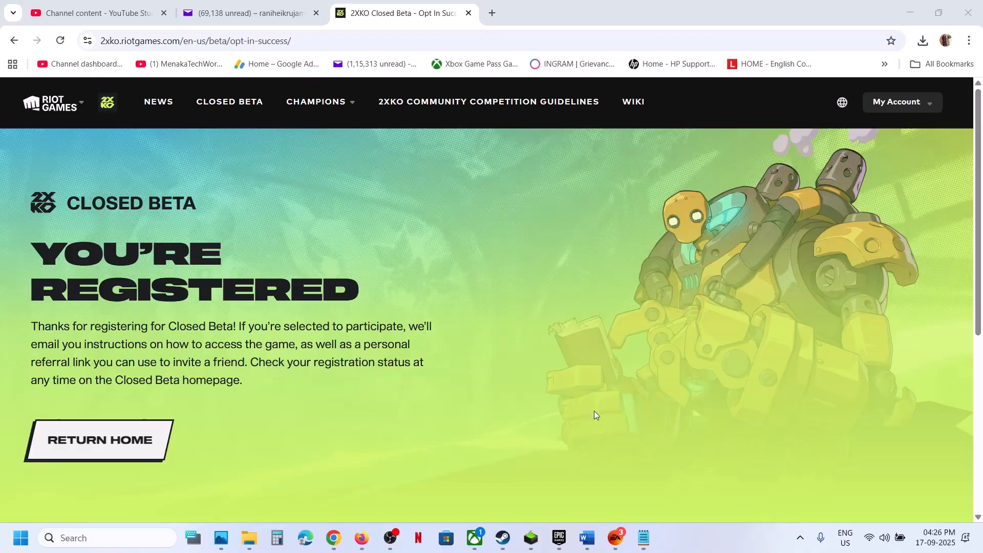
mouse_move(640, 453)
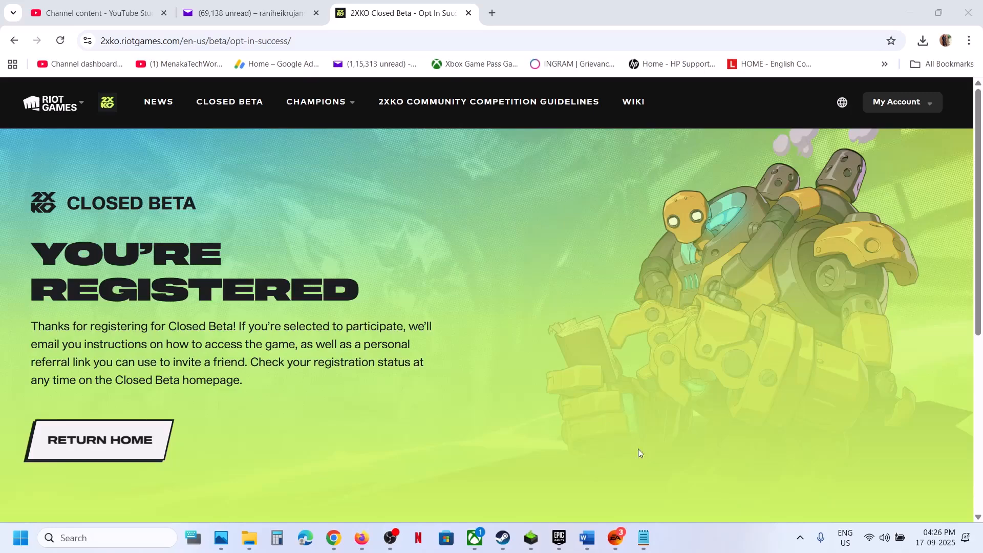
mouse_move(686, 538)
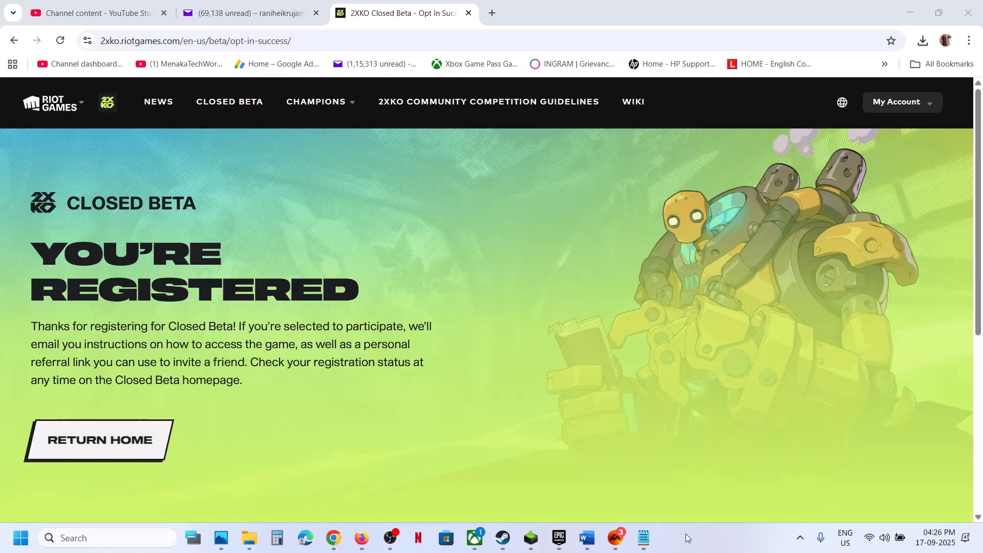
Step: From the 2XKO welcome email in Yahoo Mail, follow Play Now to the Closed Beta hub
left_click(254, 13)
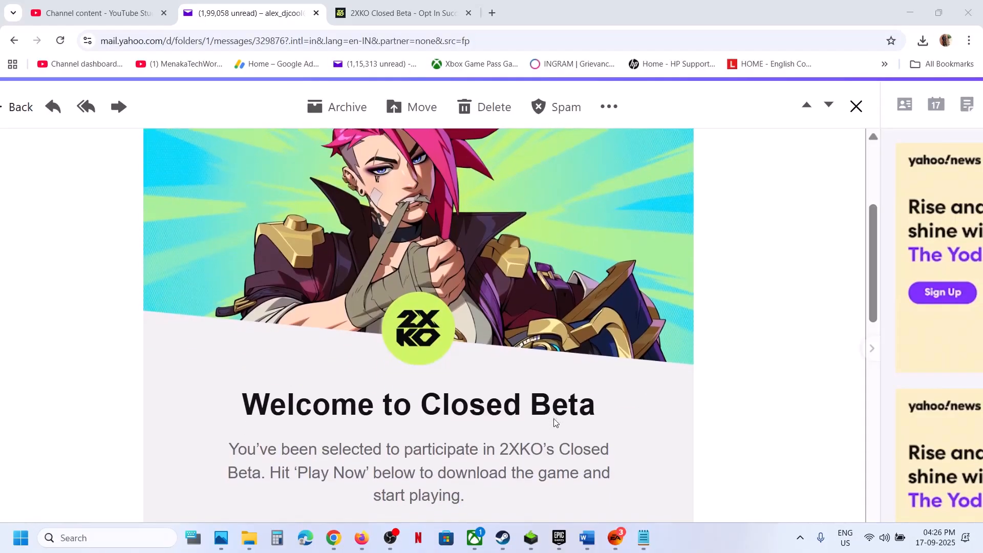
scroll("down", 3)
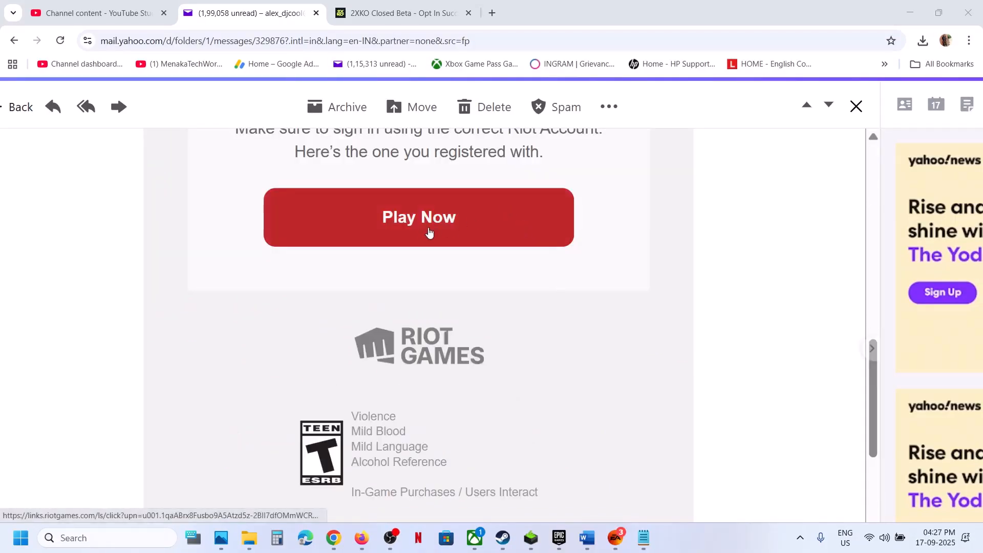
left_click(419, 217)
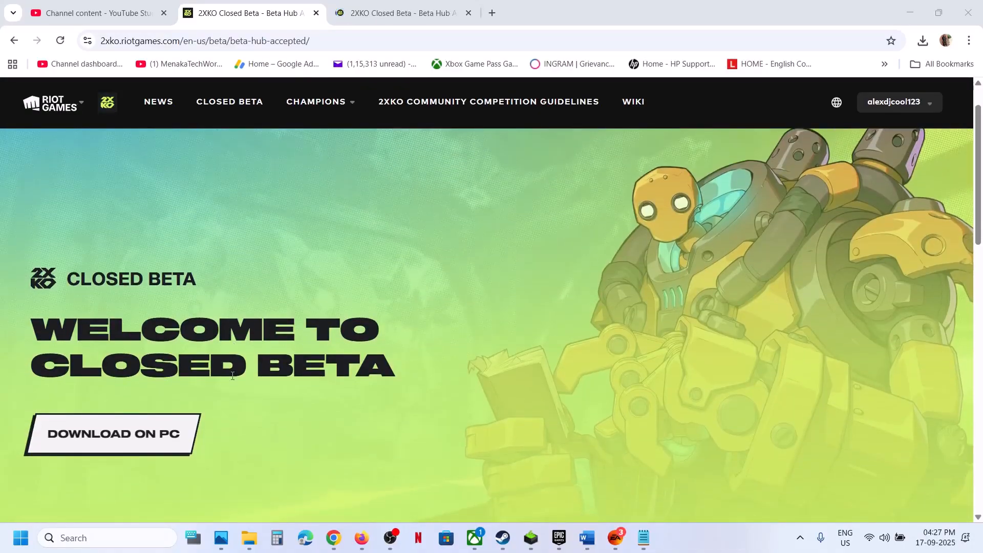
Step: Download the Install 2XKO Closed Beta file for PC and run it from Chrome's downloads
left_click(113, 434)
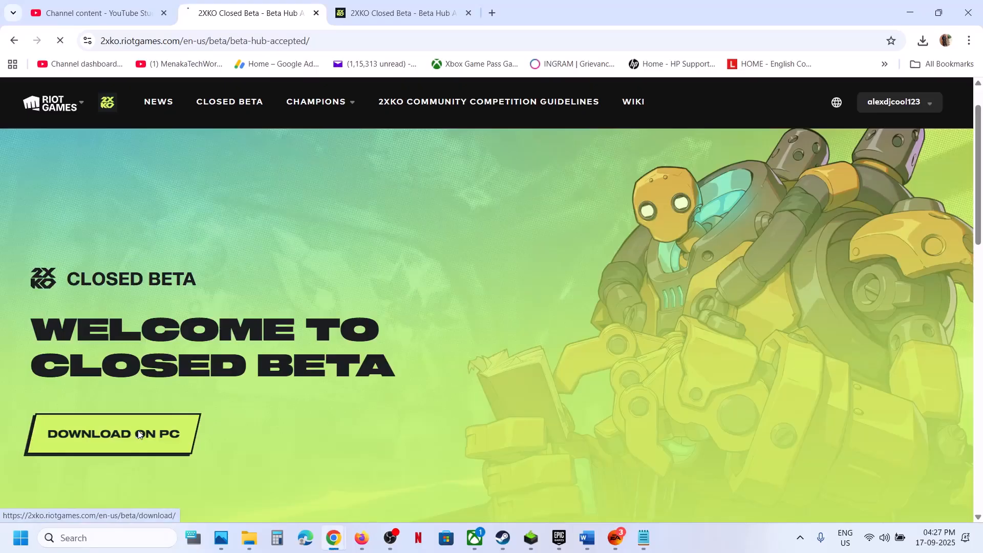
left_click(113, 434)
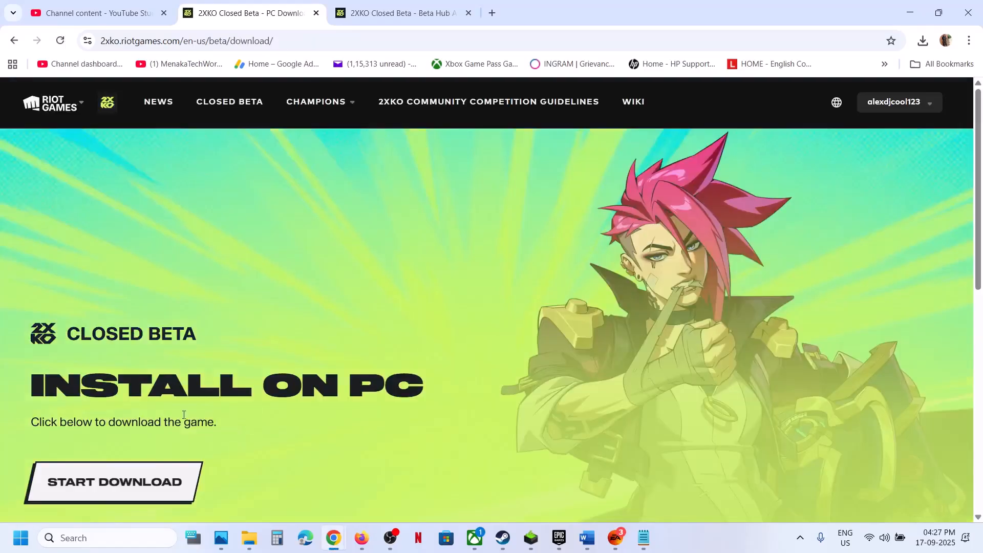
left_click(125, 481)
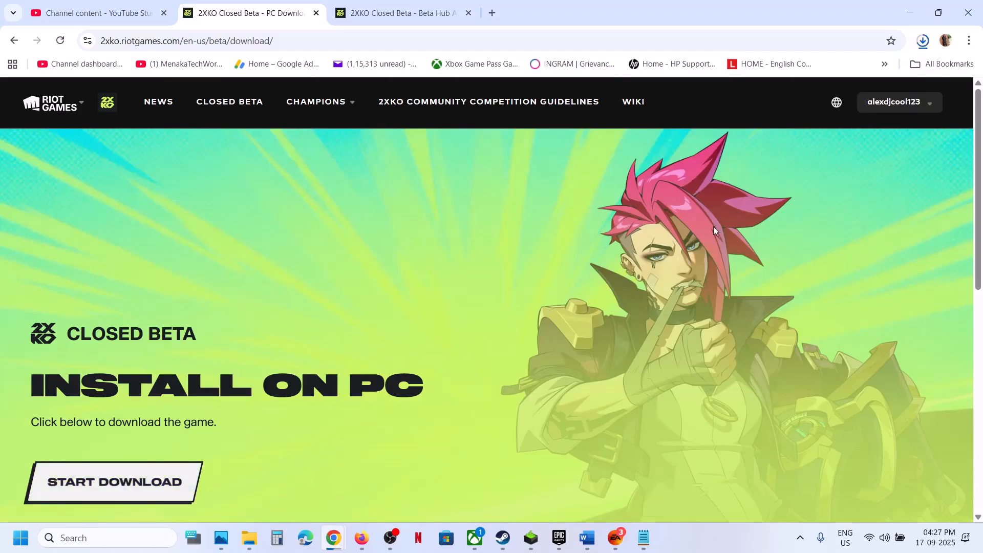
left_click(923, 41)
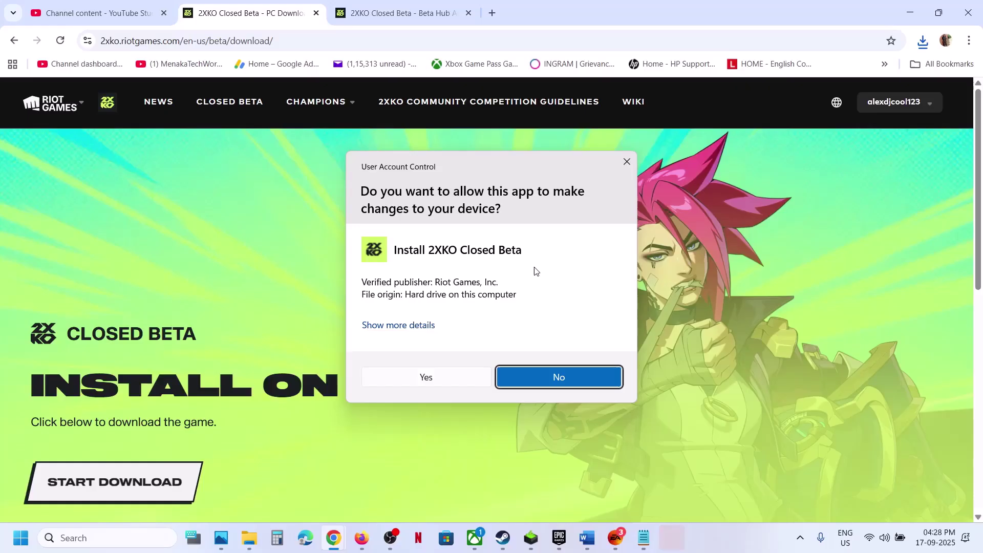
Step: Allow the installer through User Account Control and start installing 2XKO Closed Beta
left_click(559, 377)
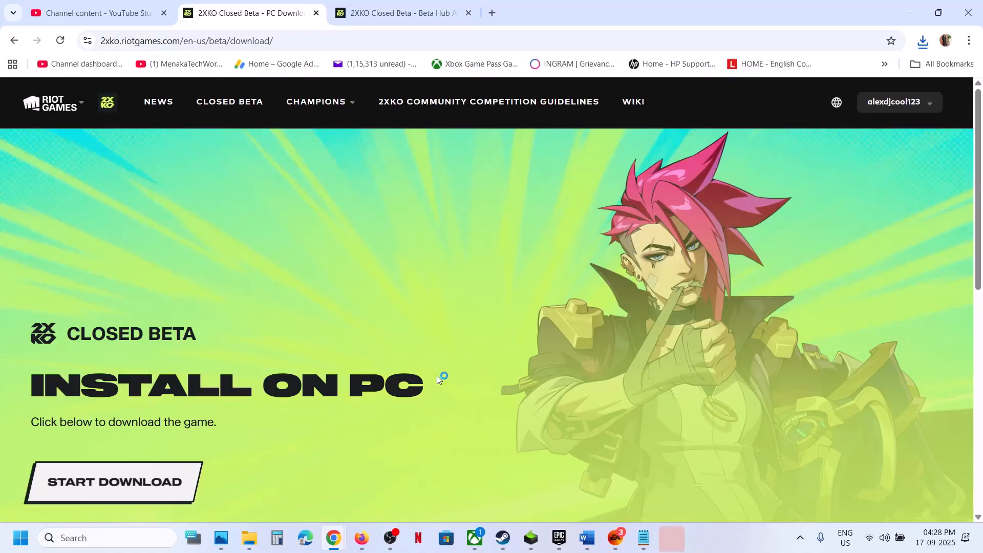
mouse_move(677, 530)
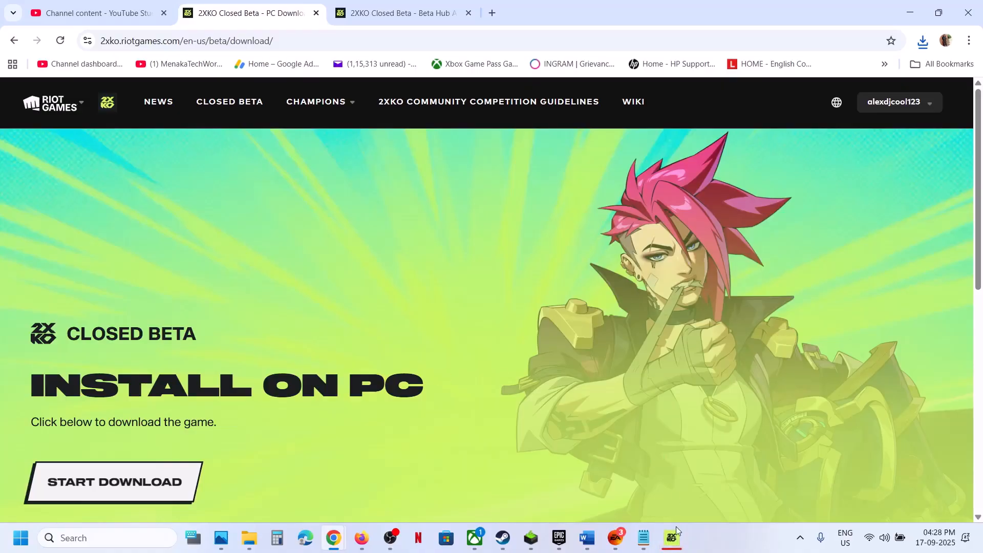
left_click(671, 537)
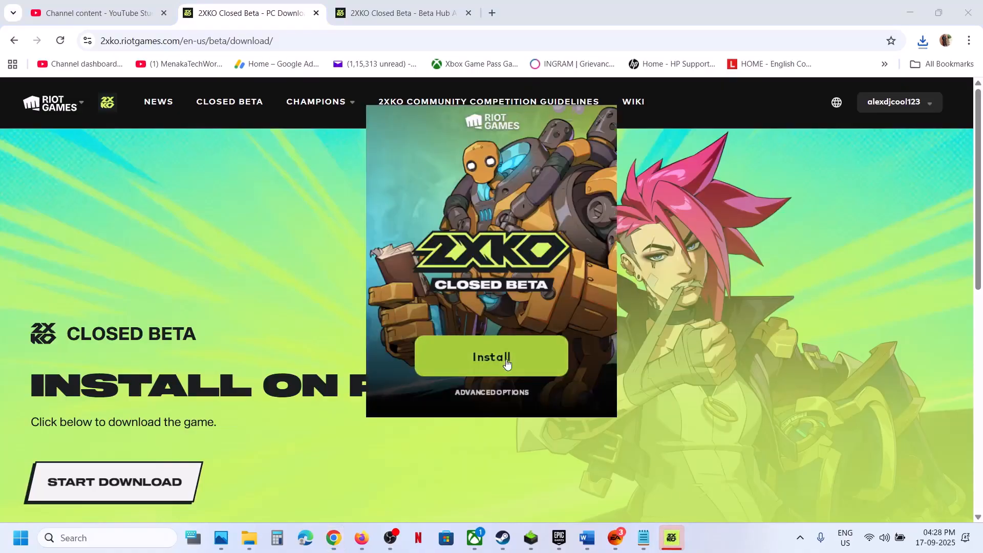
left_click(491, 356)
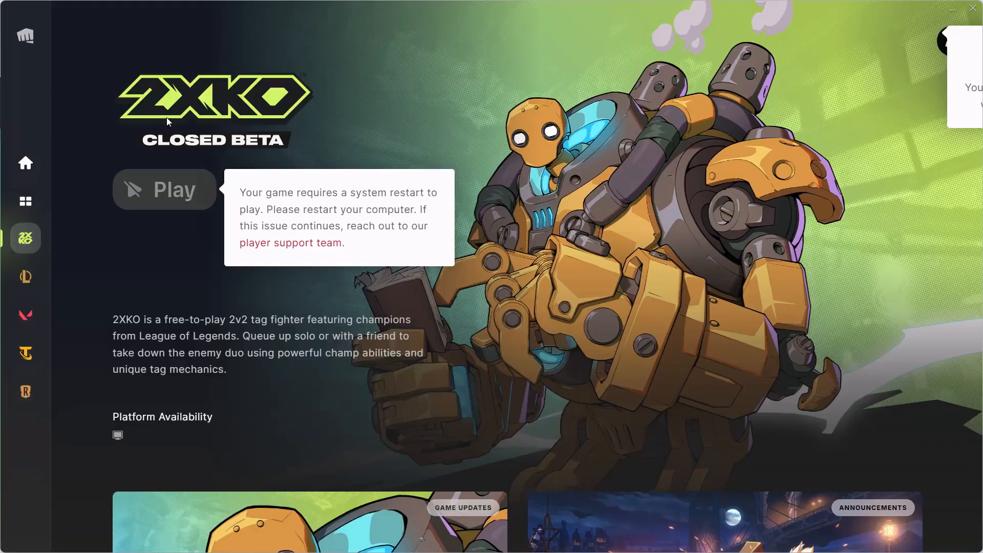
mouse_move(179, 201)
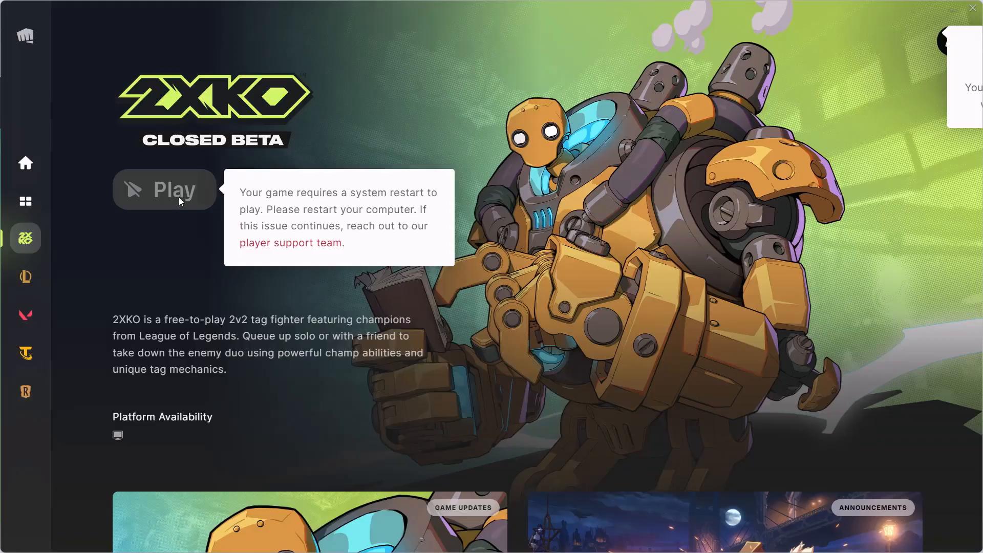
mouse_move(183, 199)
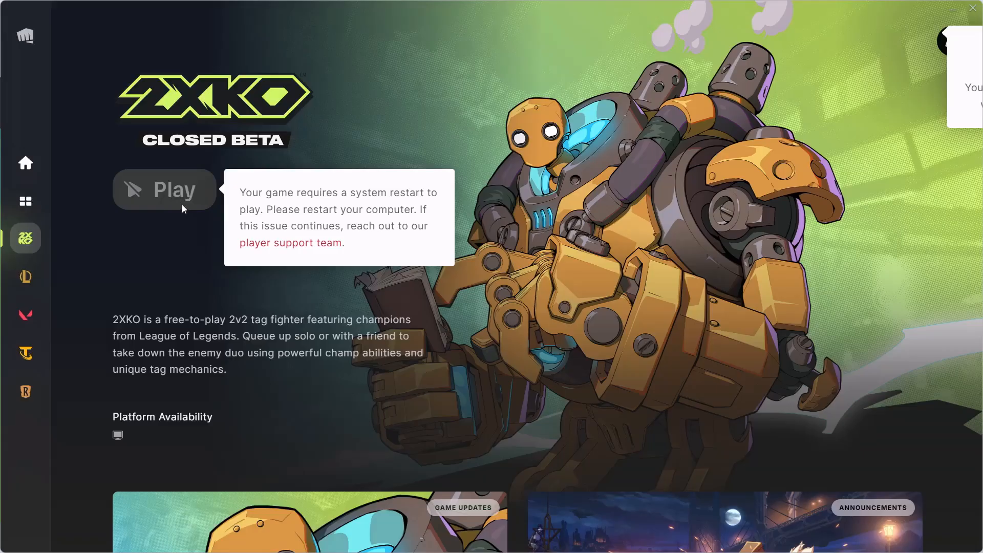
mouse_move(306, 204)
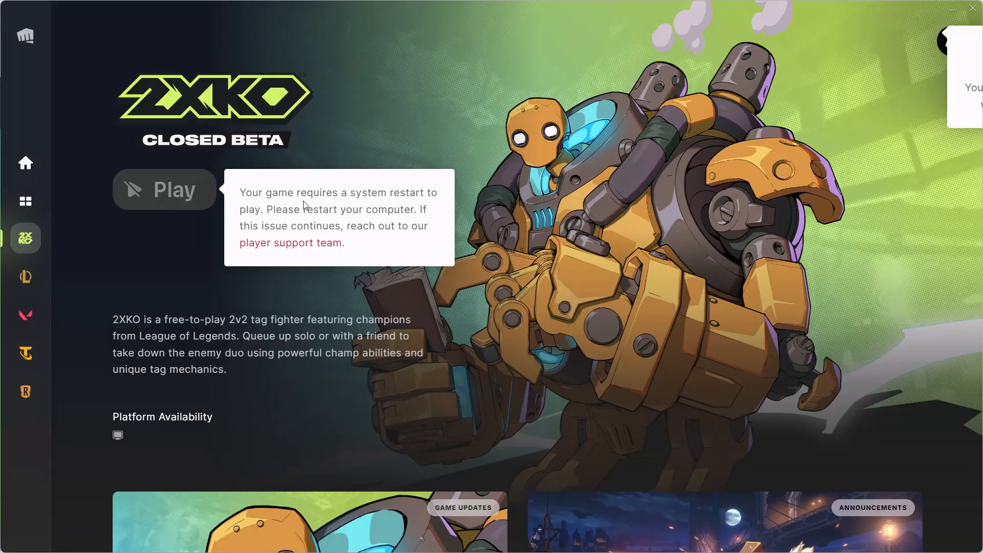
mouse_move(370, 214)
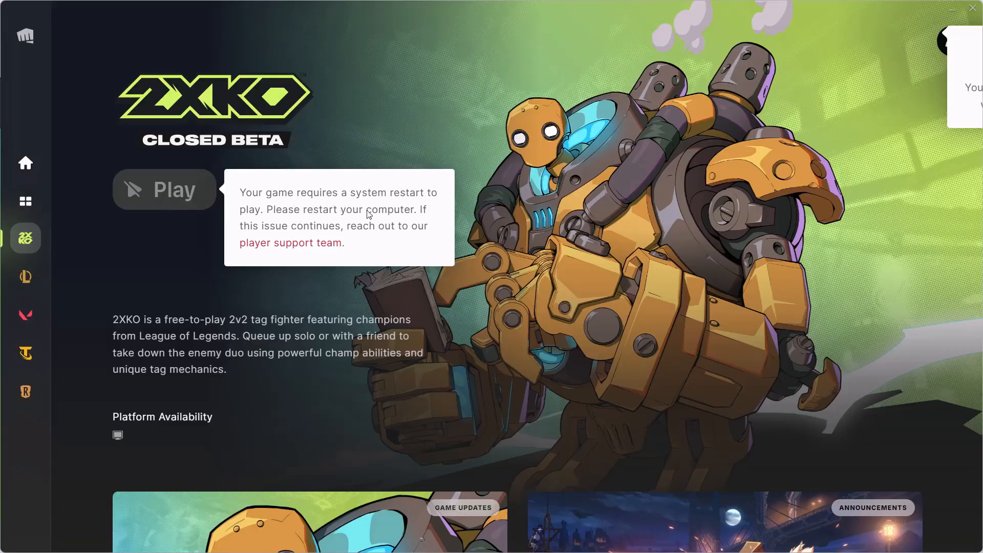
Step: Bring up the Windows Start menu after reading the restart-required notice
left_click(18, 537)
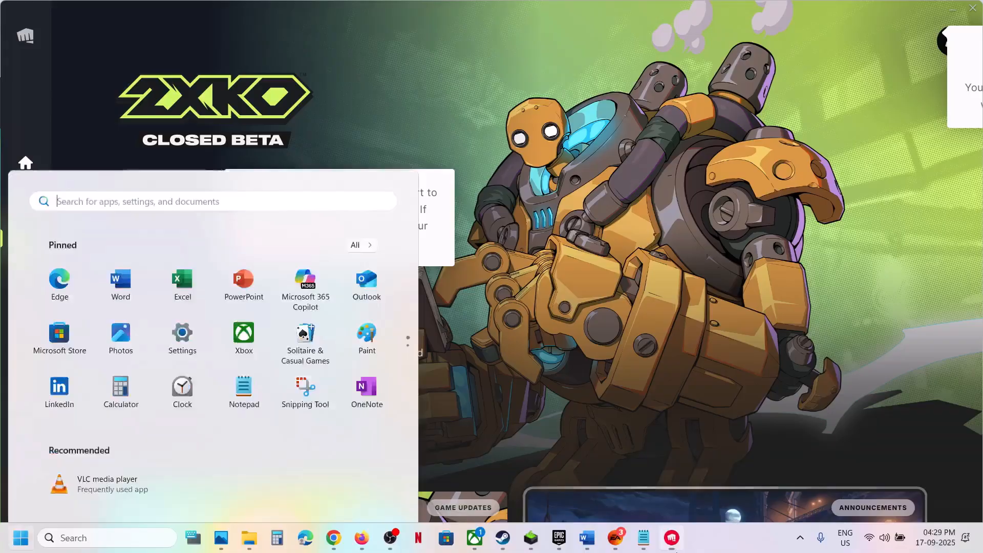
Step: Go to Windows Settings and restart the computer so the game can be played
left_click(182, 334)
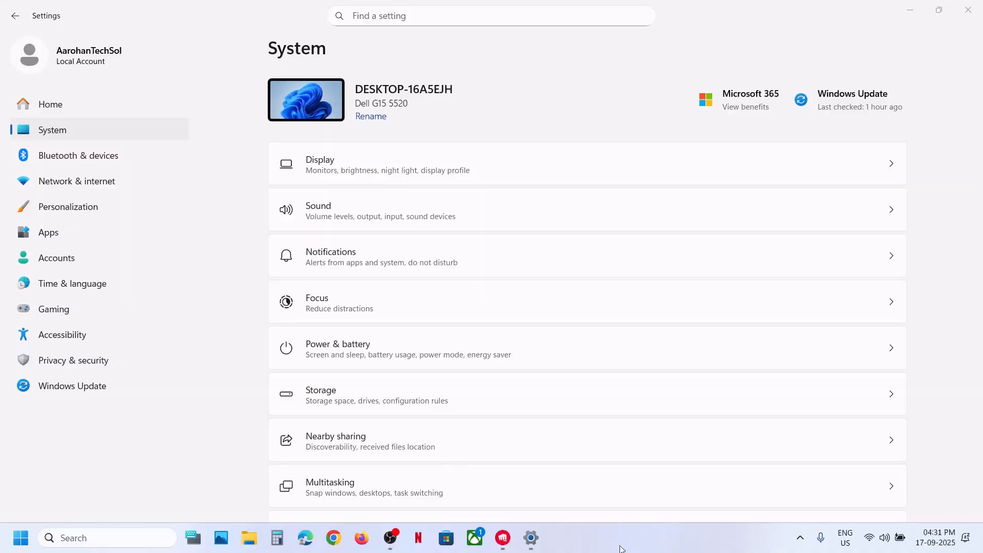
left_click(102, 537)
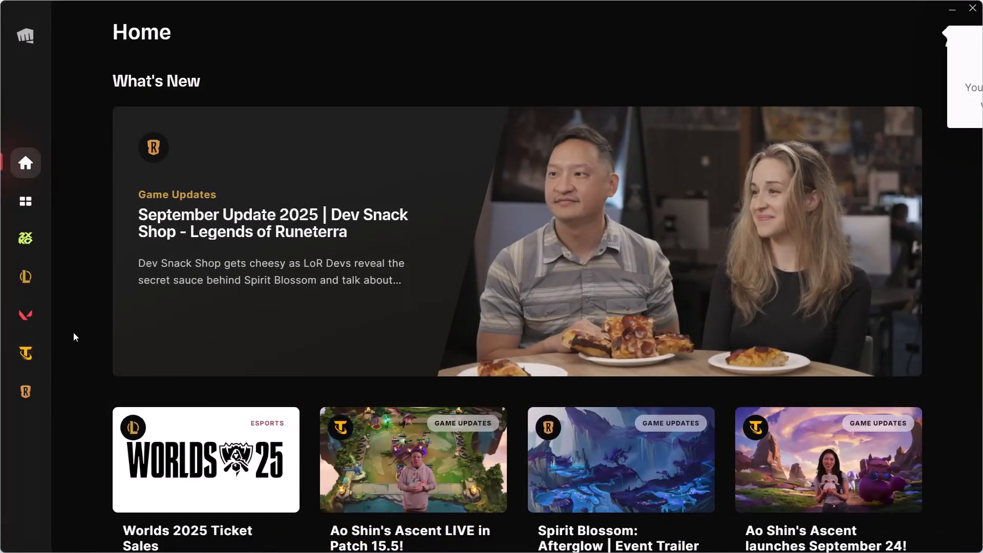
Step: Launch 2XKO Closed Beta from its Riot Client page to the tutorial welcome screen
left_click(26, 238)
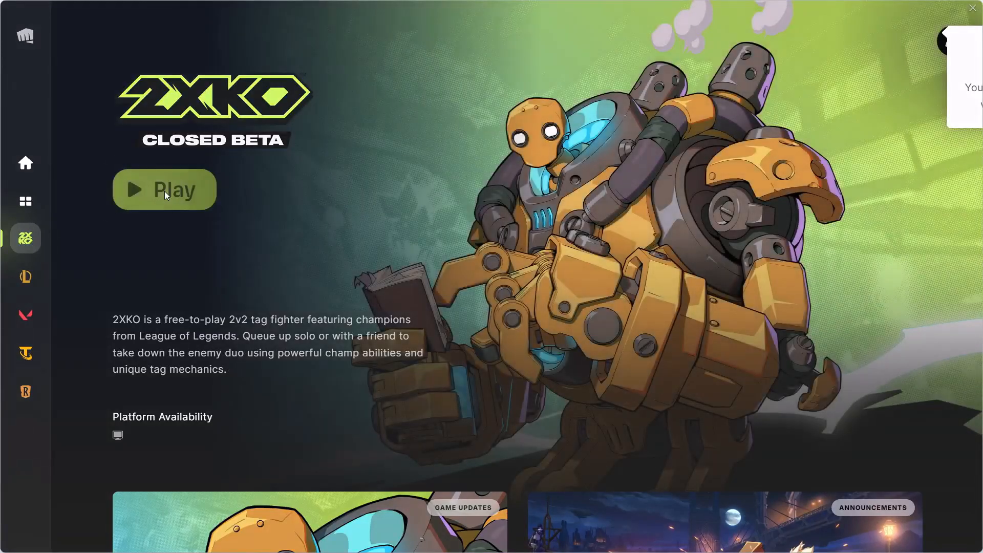
left_click(164, 190)
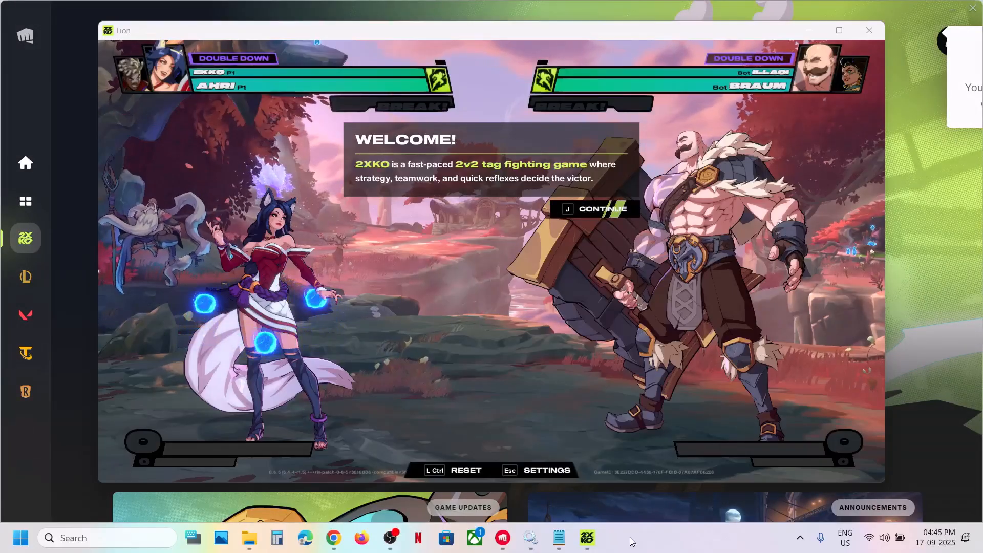